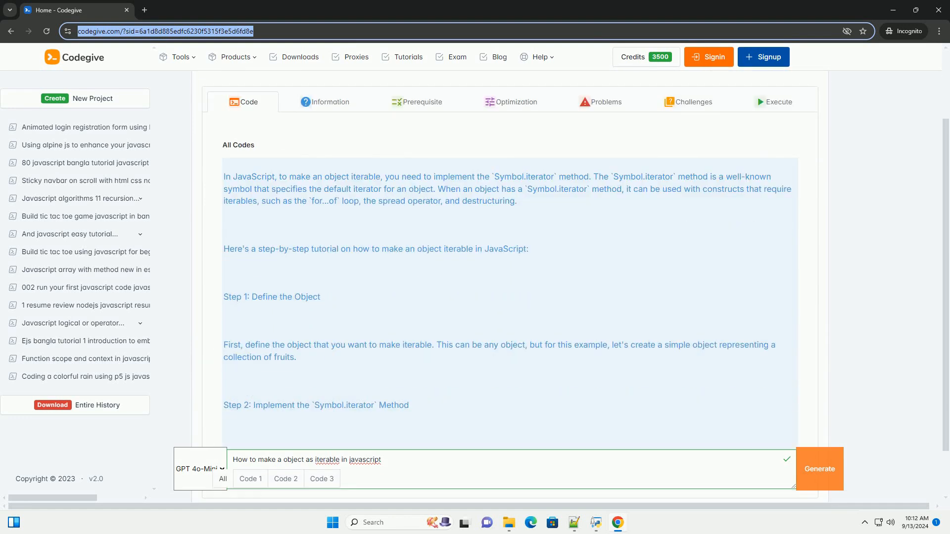
scroll("down", 3)
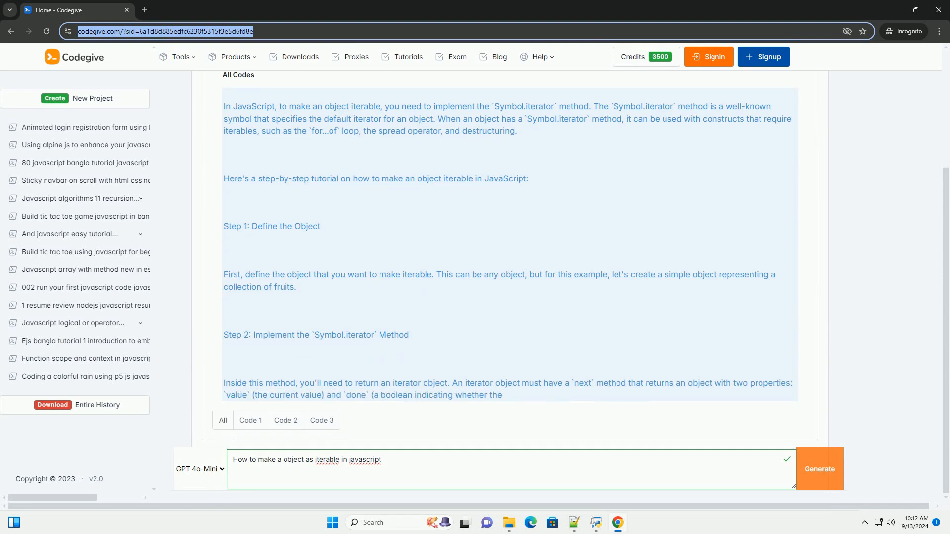
scroll("down", 3)
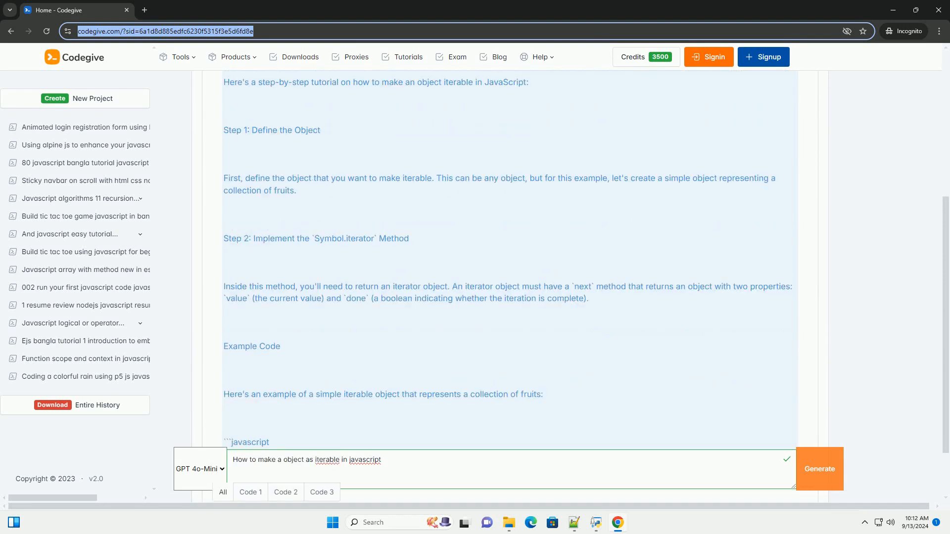
scroll("down", 3)
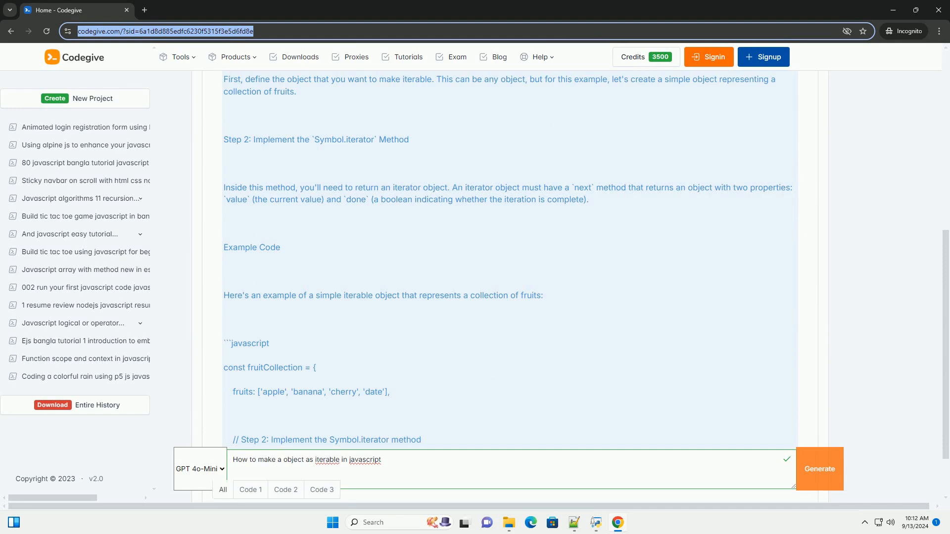
scroll("down", 3)
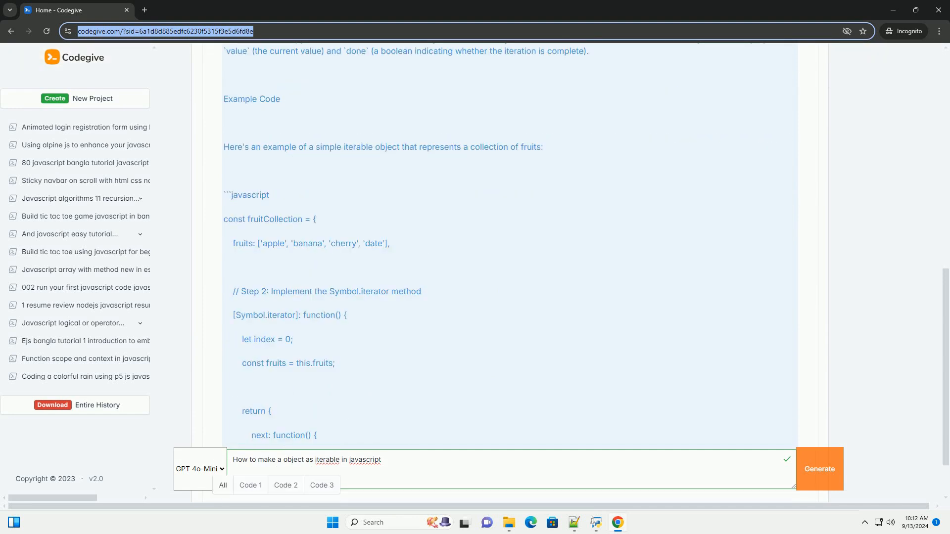
scroll("down", 3)
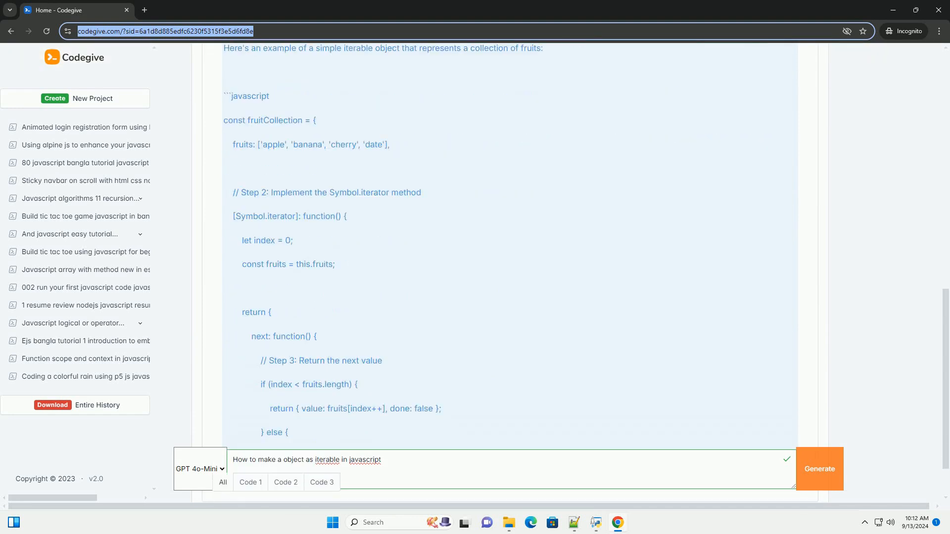
scroll("down", 3)
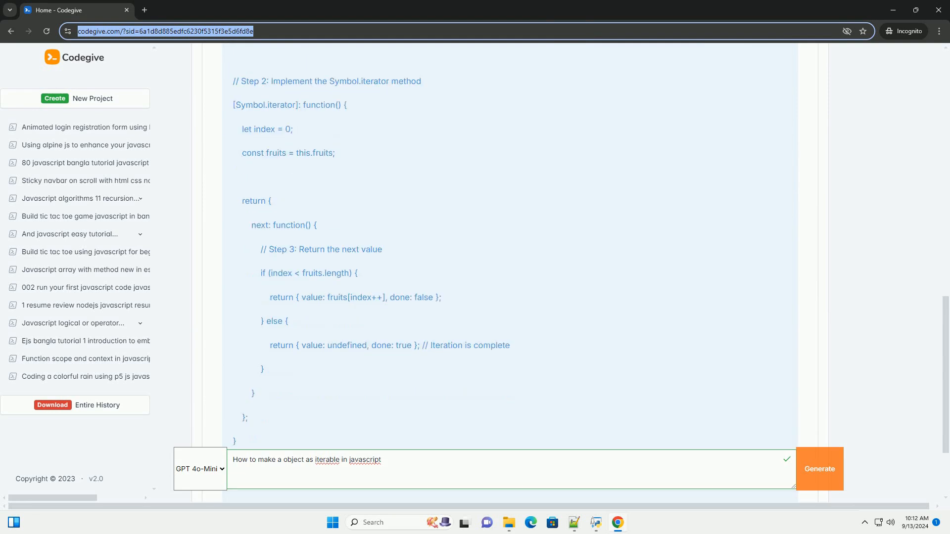
scroll("down", 3)
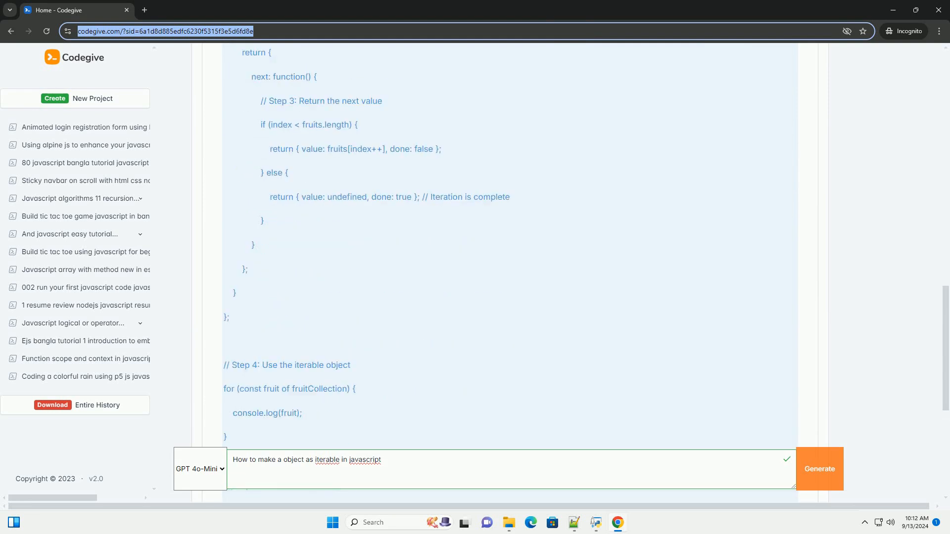
scroll("down", 3)
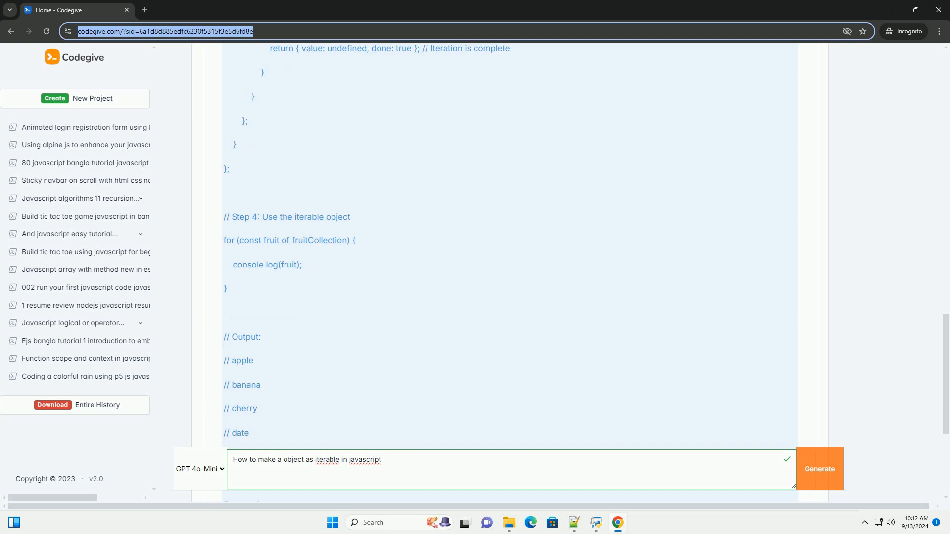
scroll("down", 3)
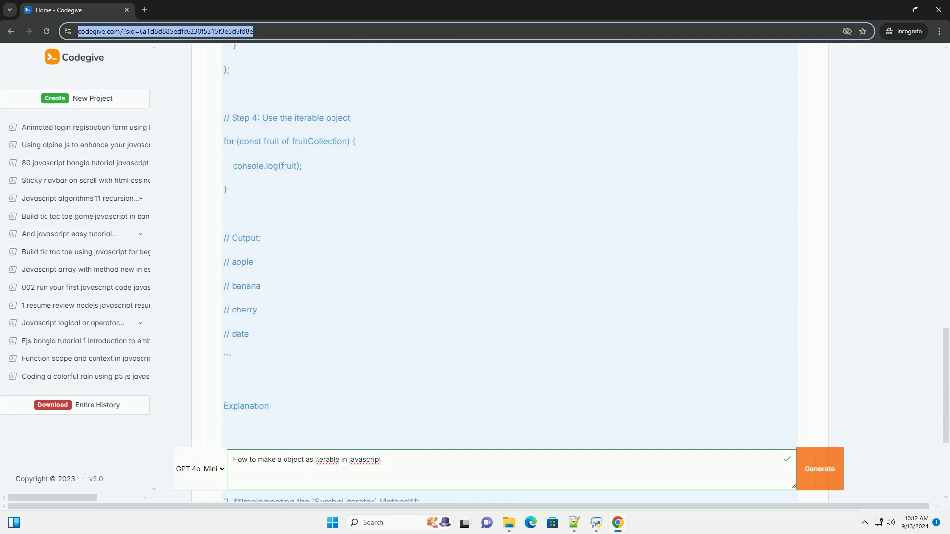
scroll("down", 3)
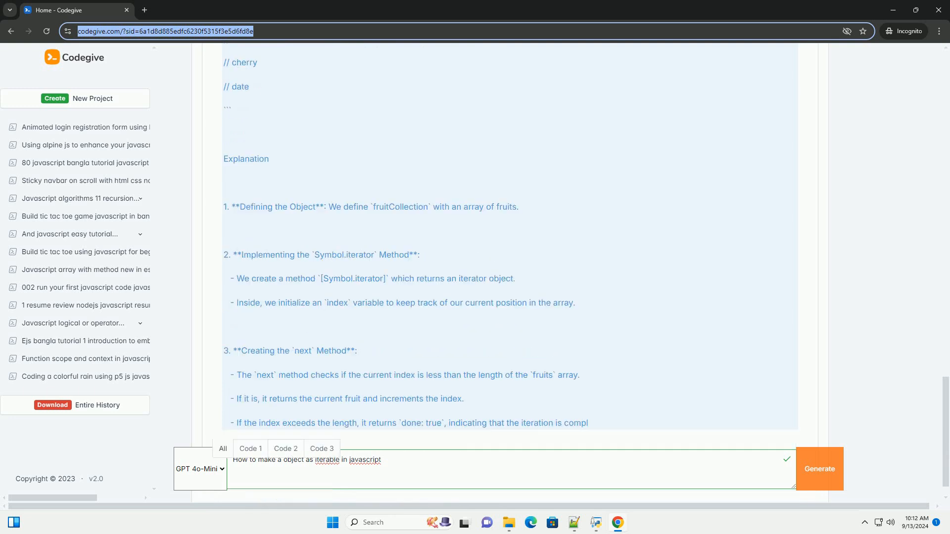
scroll("down", 3)
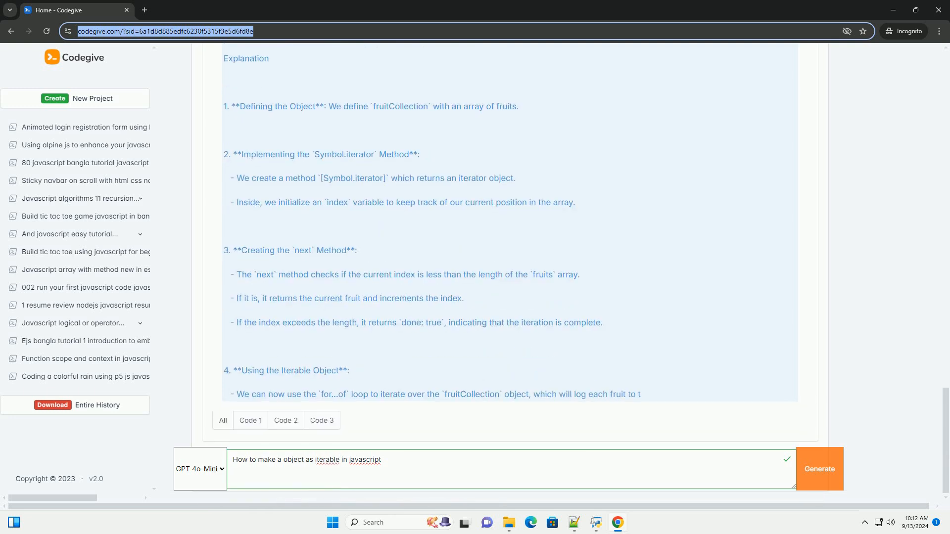
scroll("down", 3)
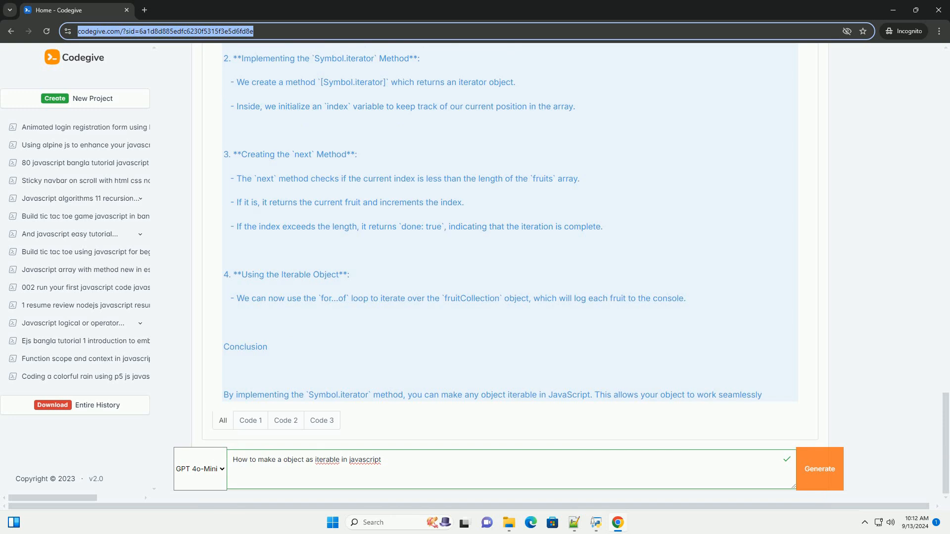
scroll("down", 3)
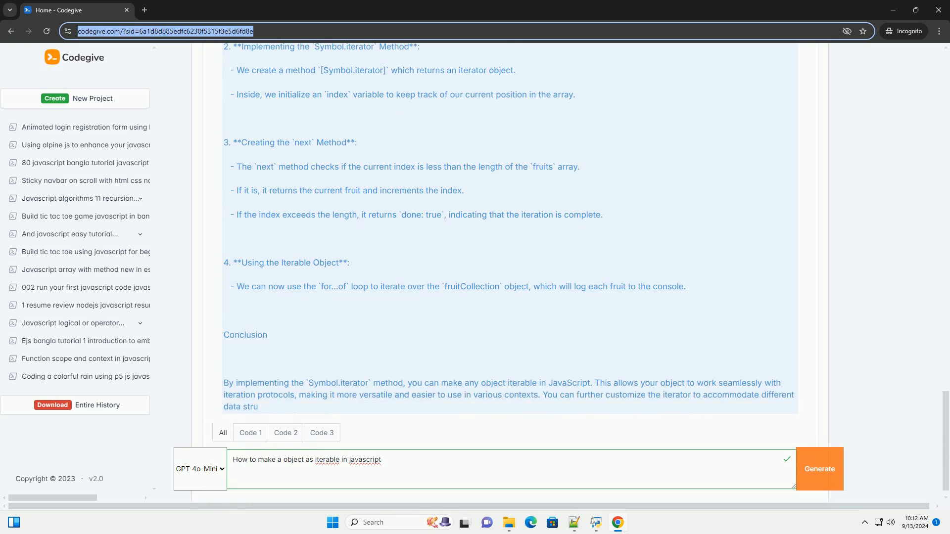
scroll("down", 3)
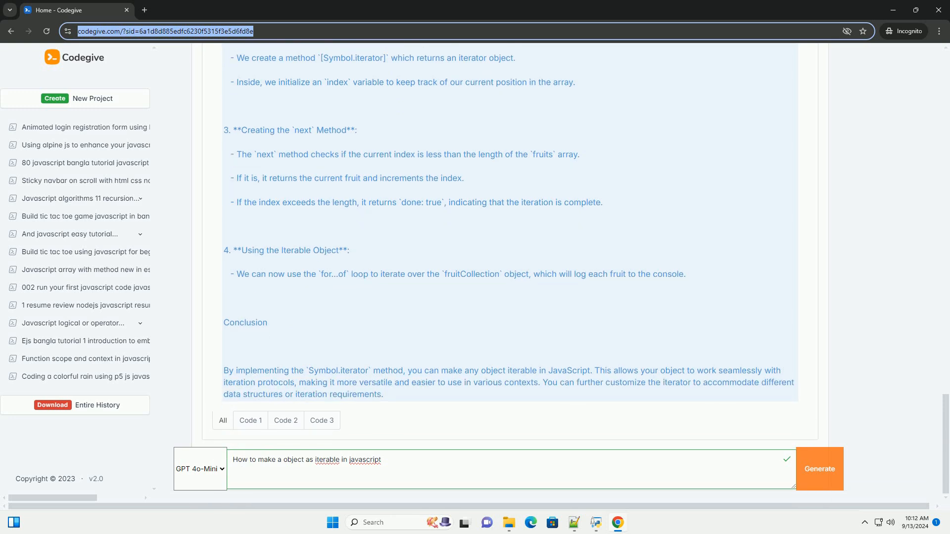